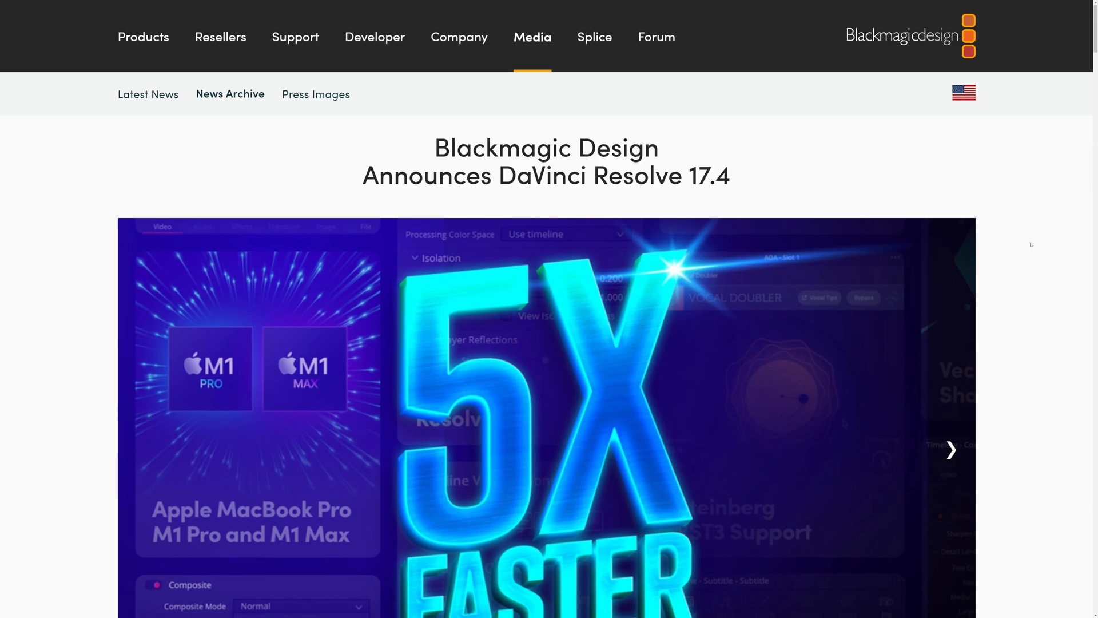
- Scroll the Resolve 17.4 announcement down to the YouTube chapter export note
scroll("down", 3)
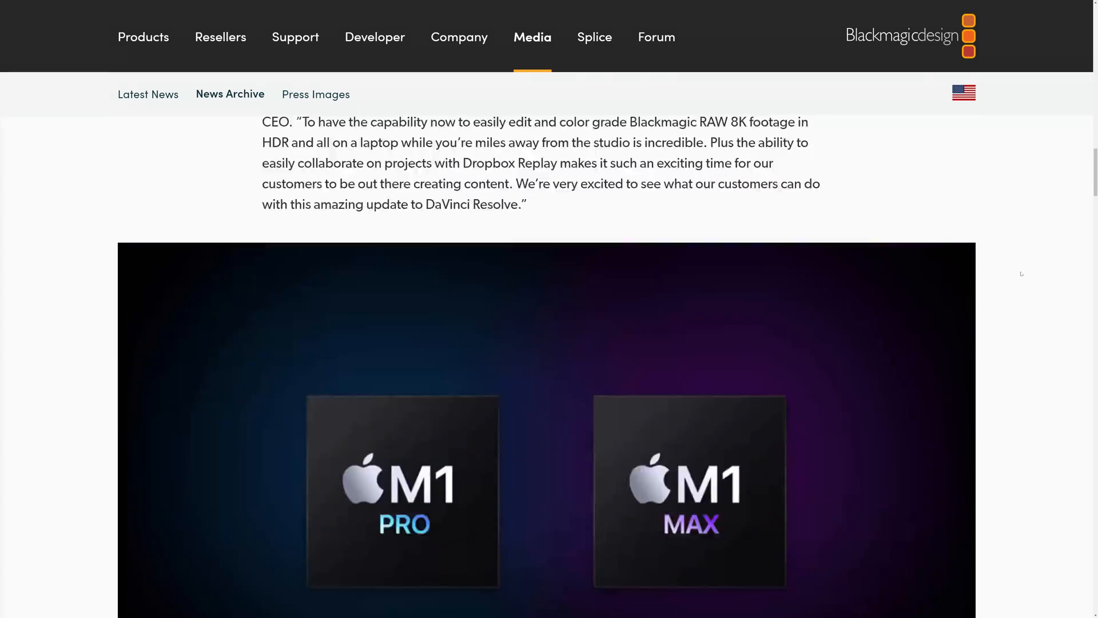
scroll("down", 3)
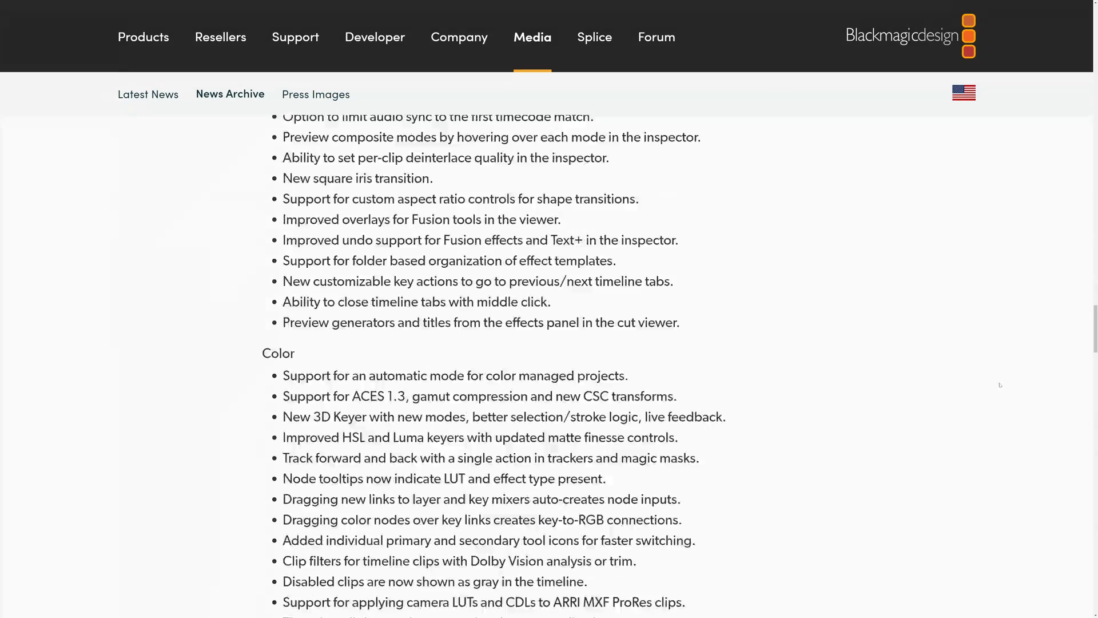
scroll("down", 3)
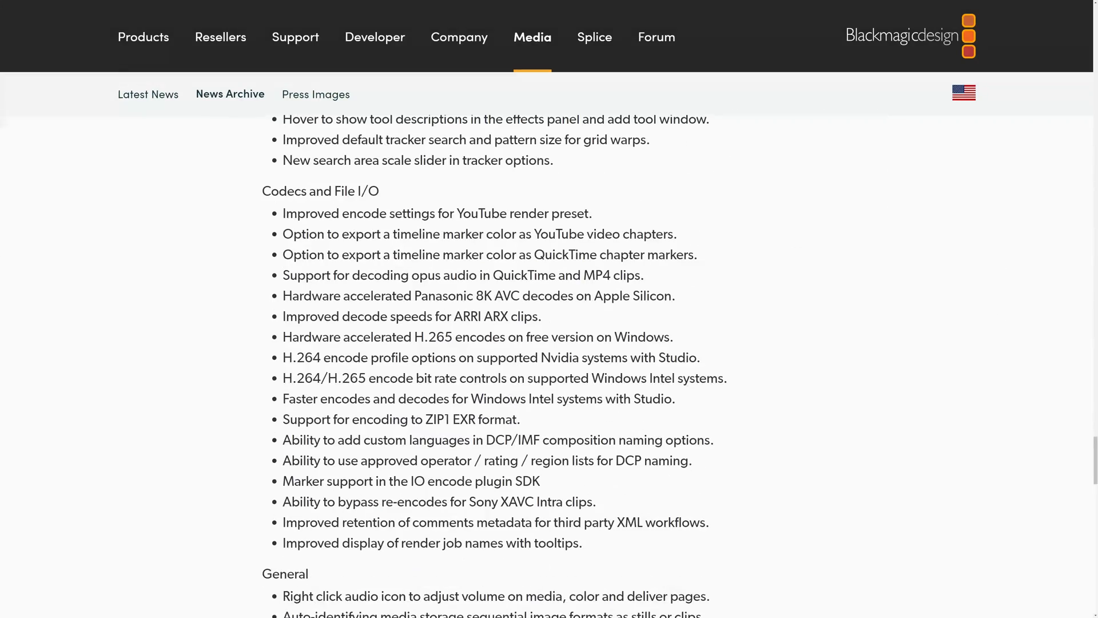
left_click_drag(293, 234, 661, 234)
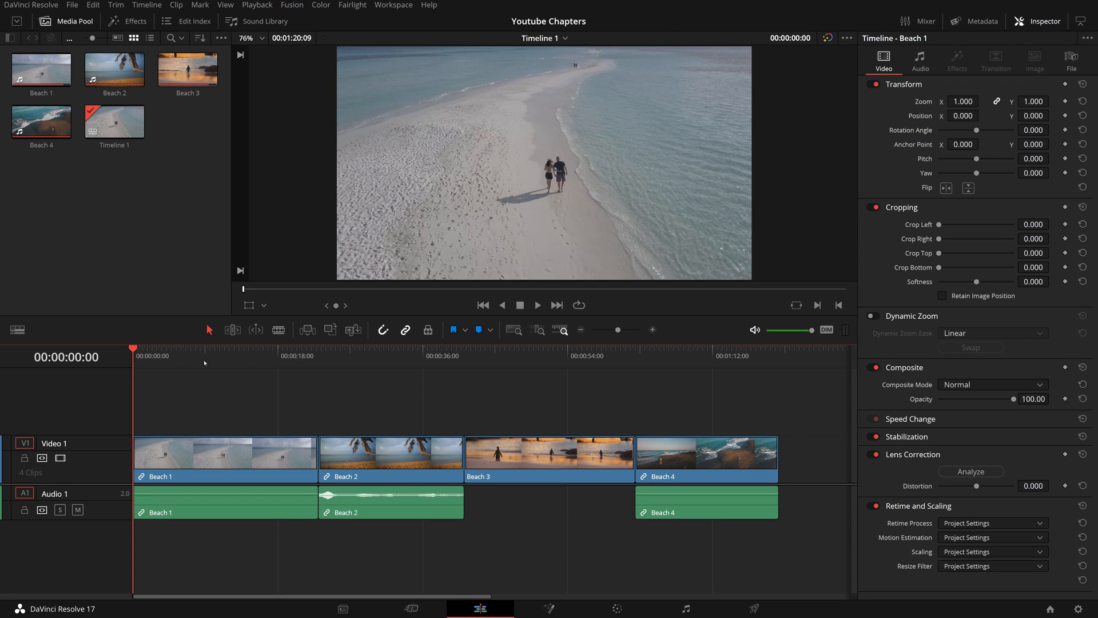
- Add a blue marker at 00:00:00:00 named 'Chapter 1'
left_click(647, 355)
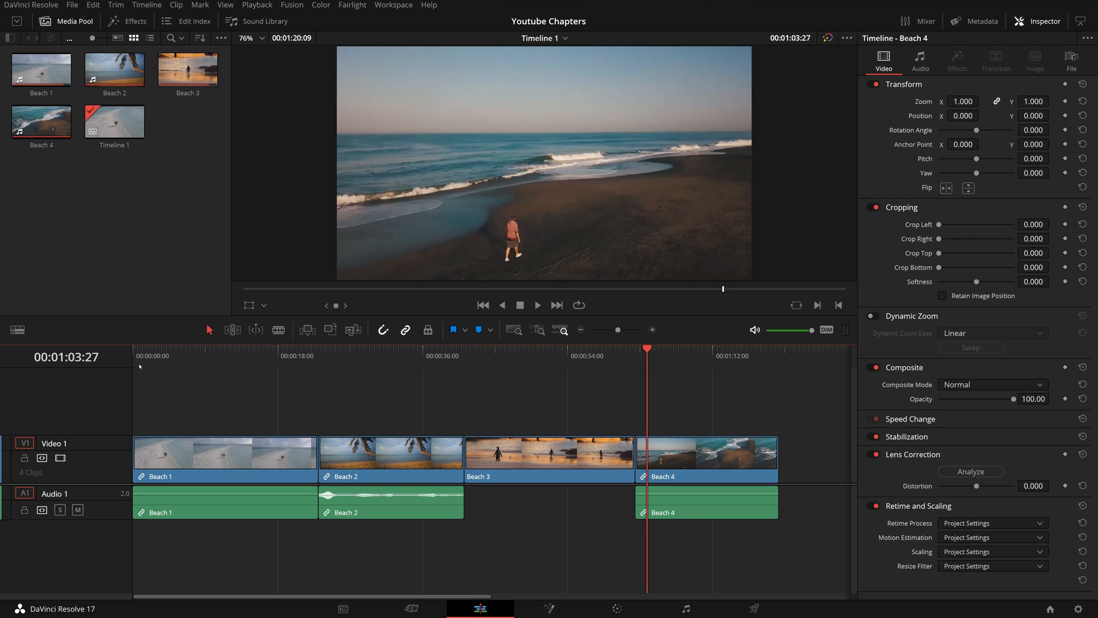
right_click(137, 355)
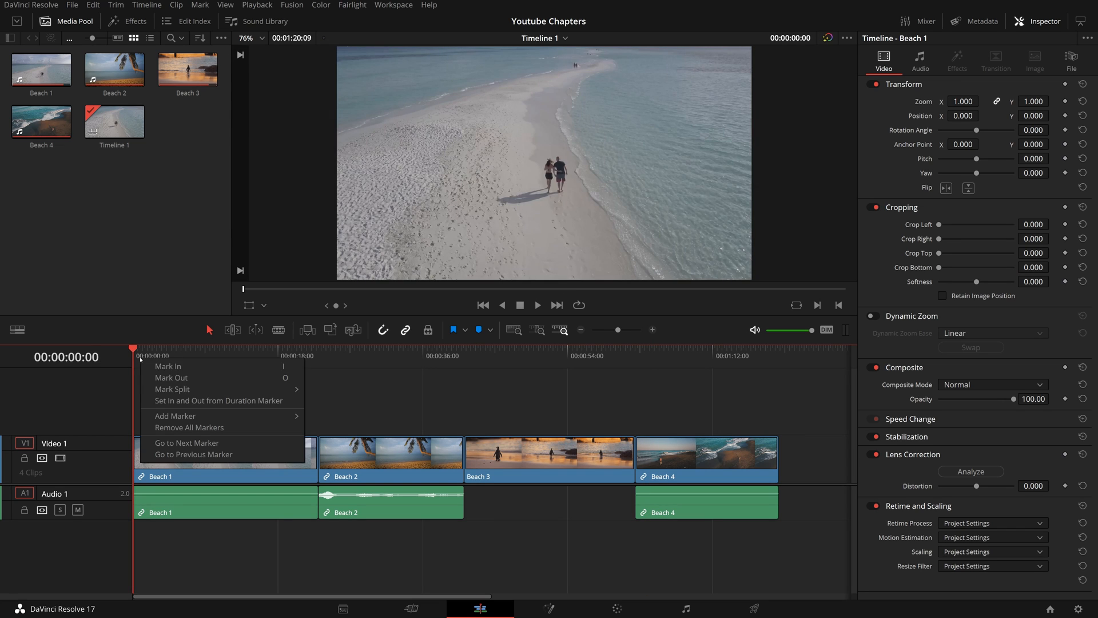
mouse_move(175, 415)
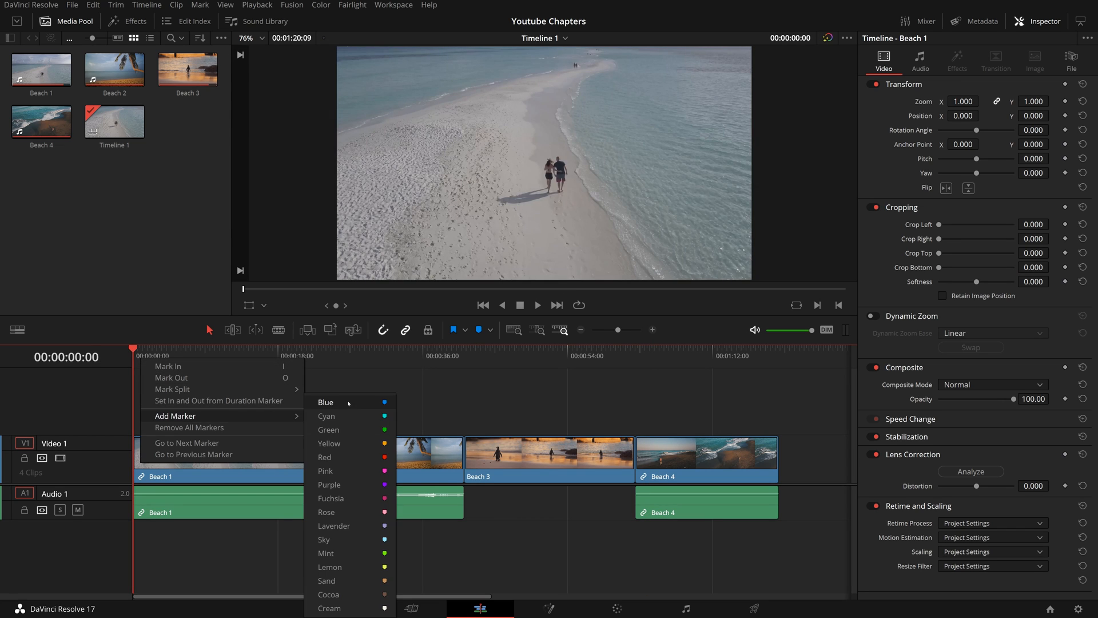
left_click(324, 401)
type("Chapter 1")
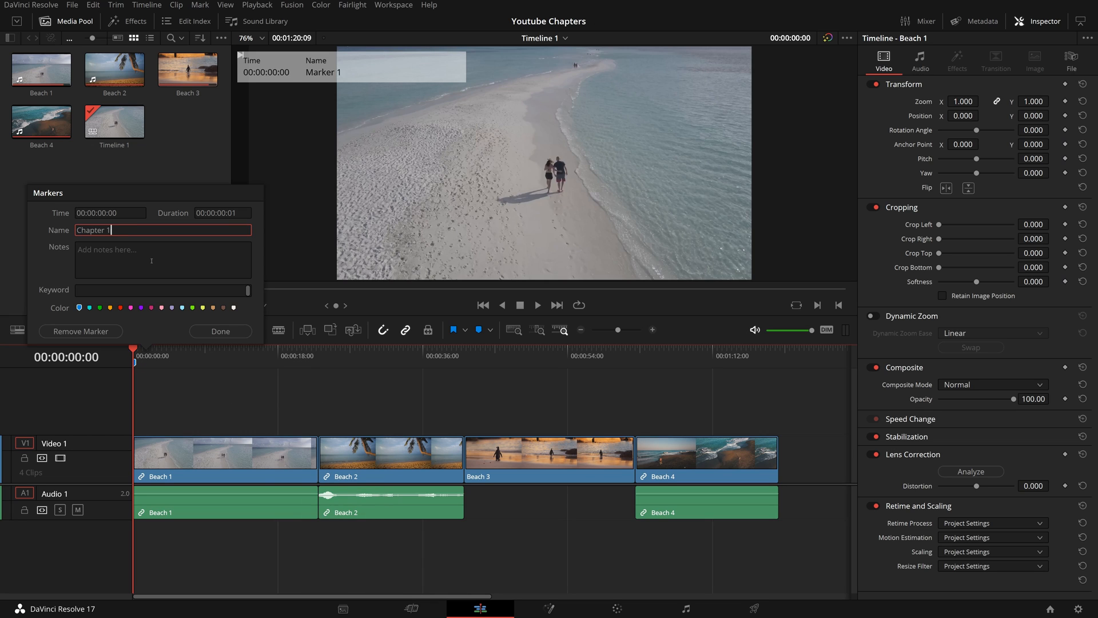
left_click(220, 330)
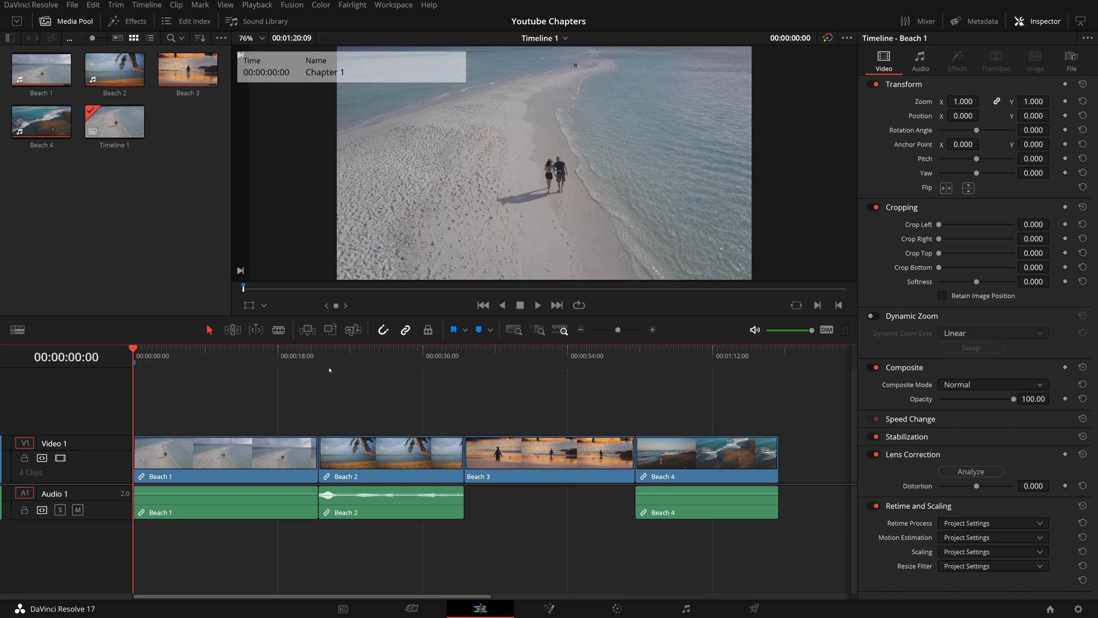
- Add blue markers at the next clip starts, named 'Chapter 2 Test' and 'Beach Walk'
key("ctrl+m")
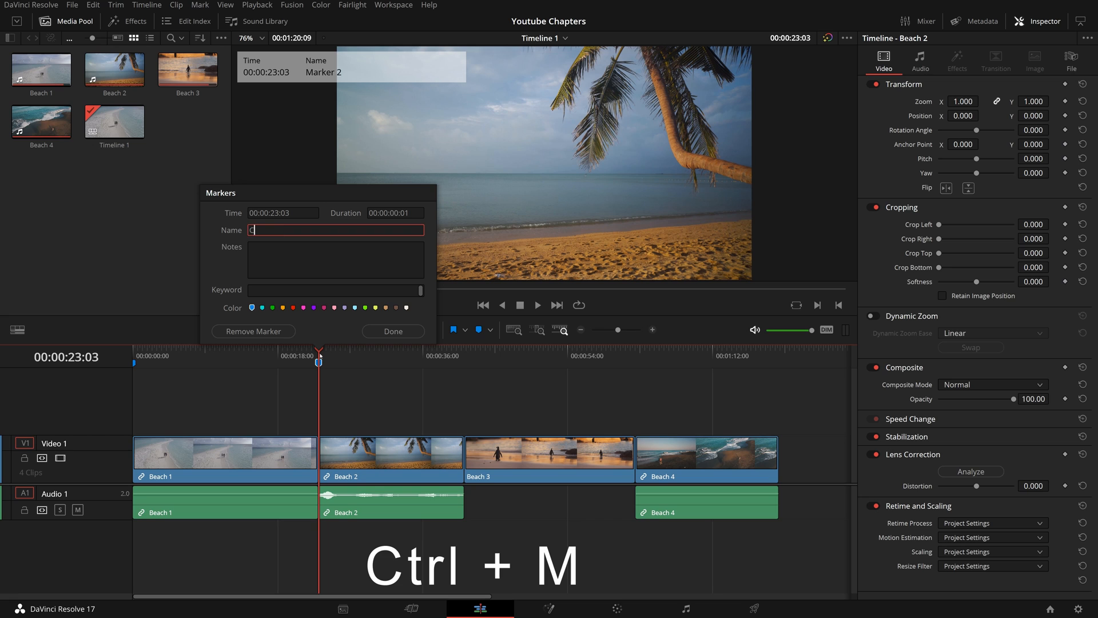
type("Chapter 2 Test")
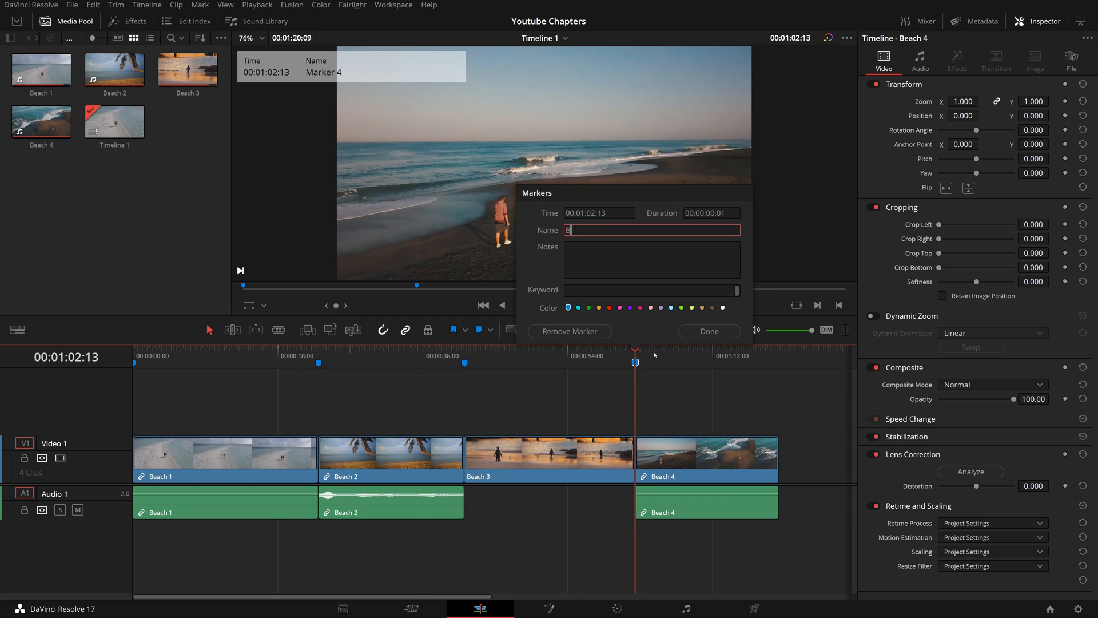
type("Beach Walk")
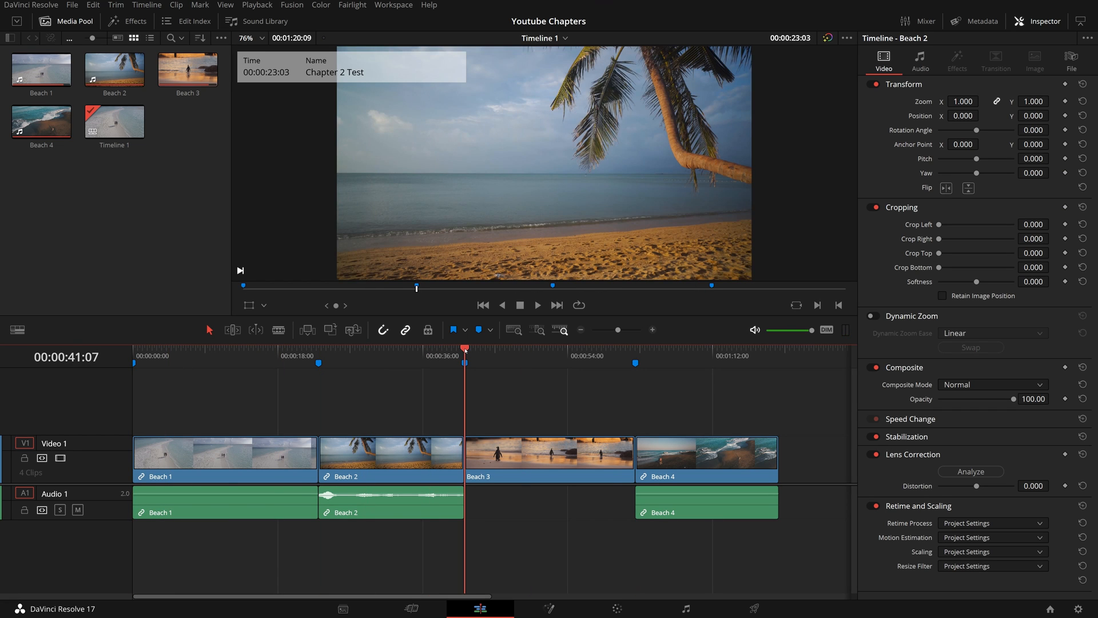
left_click(636, 356)
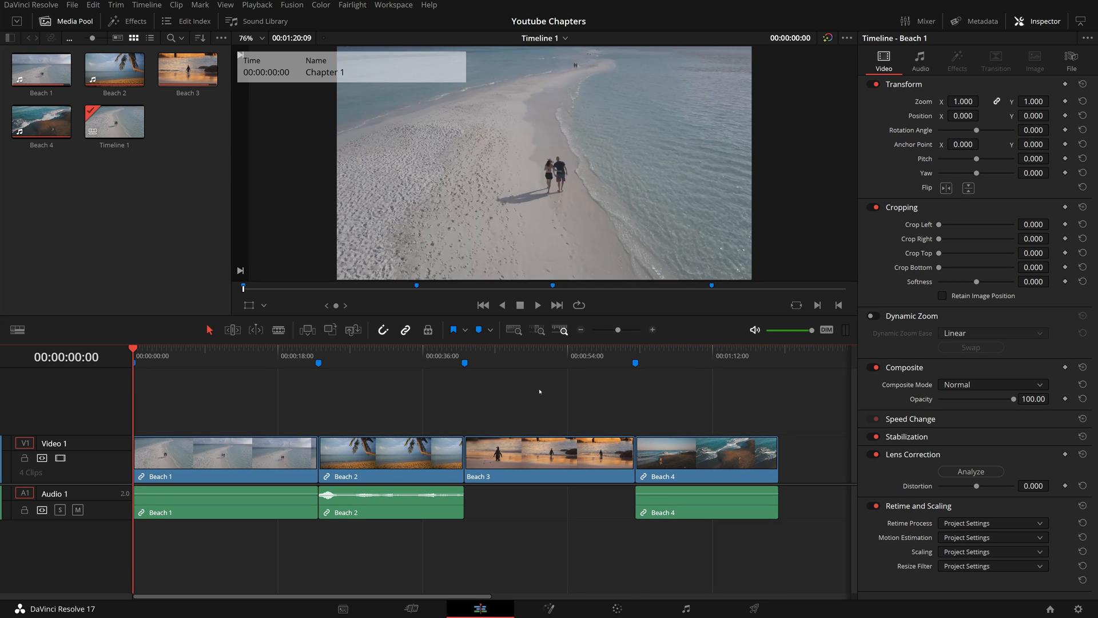
- On the Deliver page, title the YouTube upload 'Youtube Chapter Test' with description 'Resolve 17.4'
left_click(754, 608)
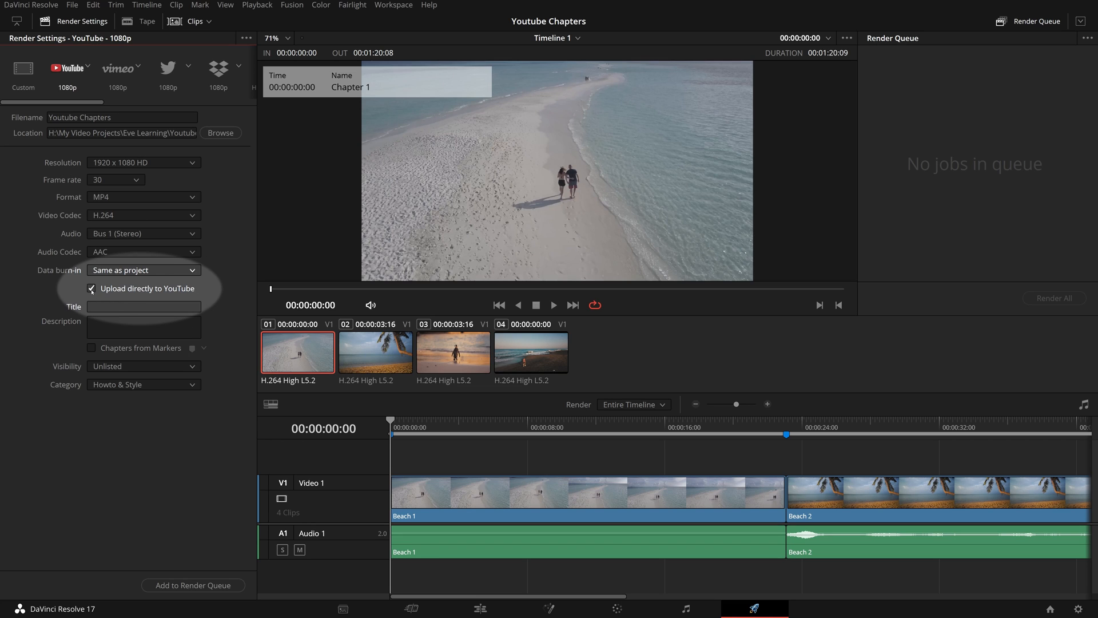
type("Youtube Chapter Test")
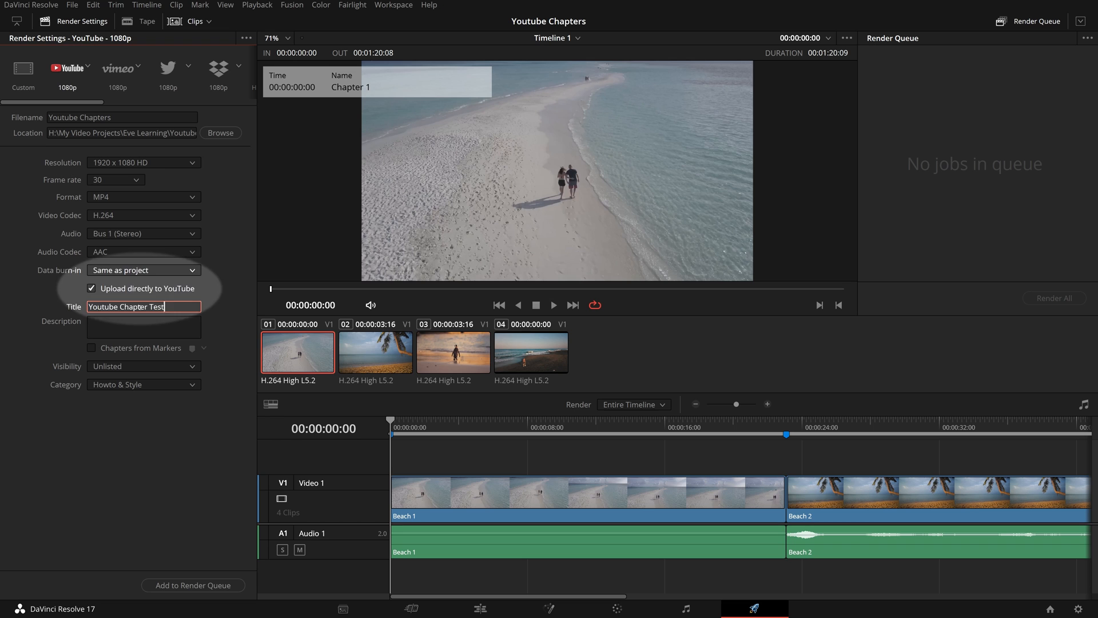
type("Resolve 17.4")
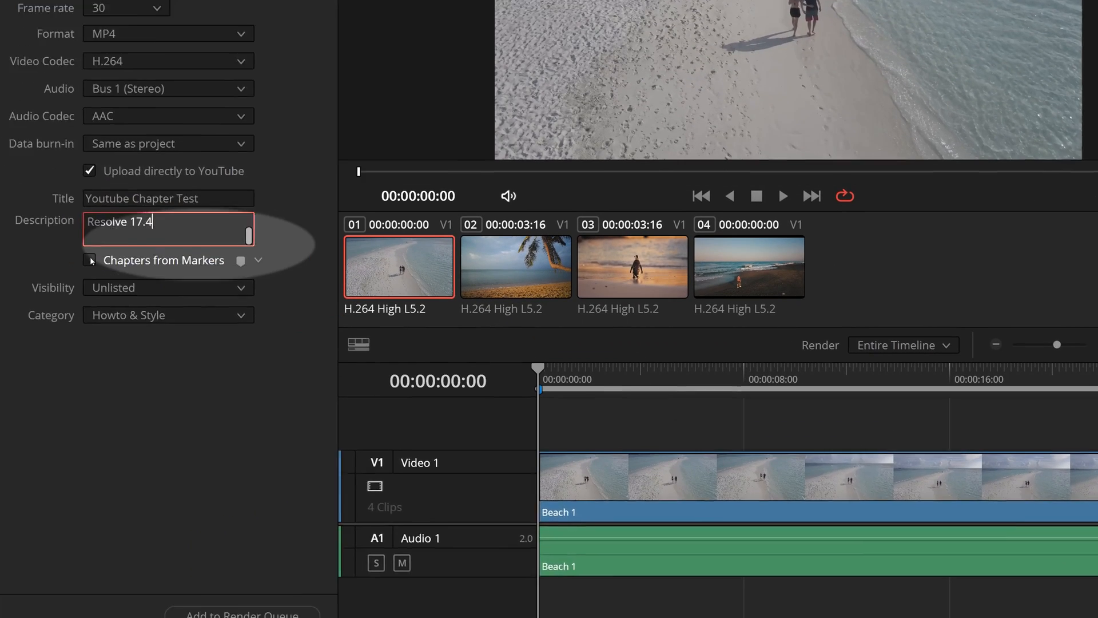
- Enable chapters from markers, using blue markers as the source
left_click(90, 260)
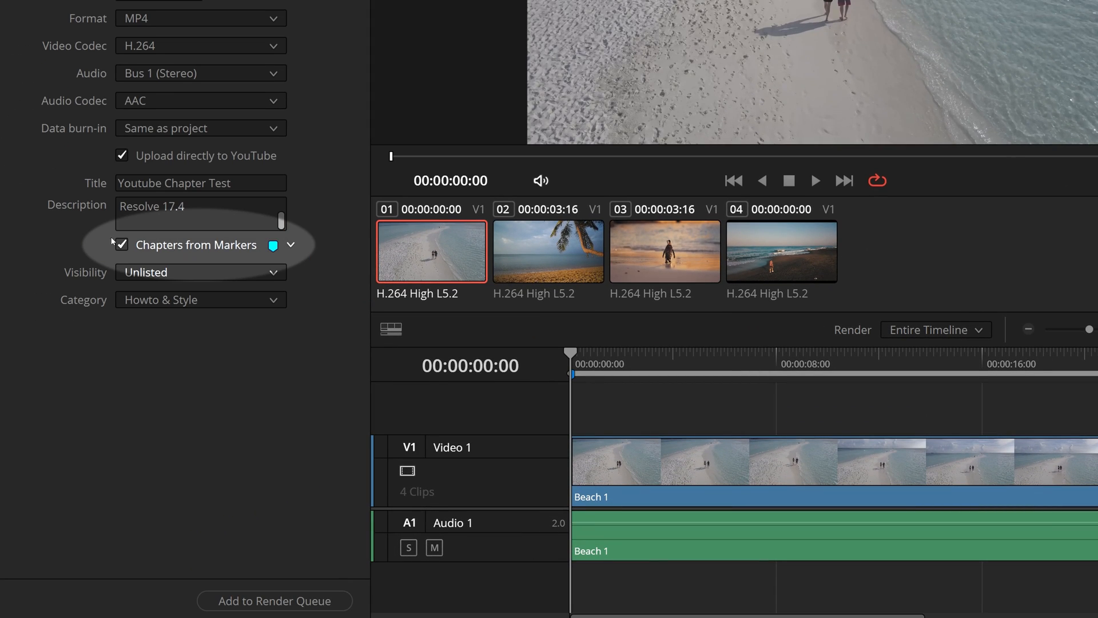
mouse_move(274, 244)
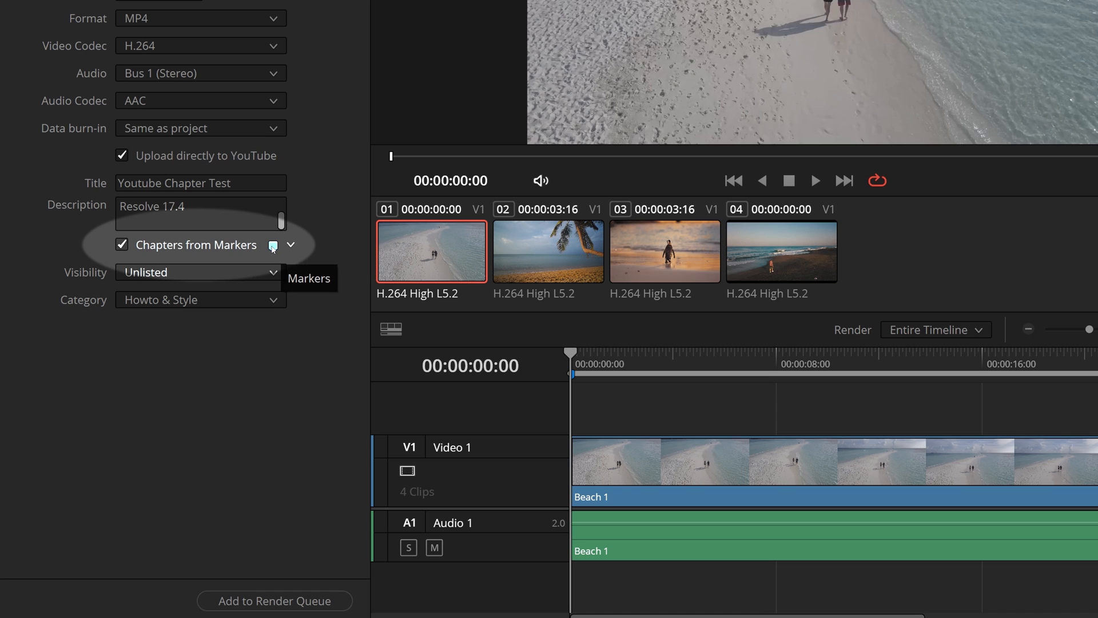
left_click(290, 245)
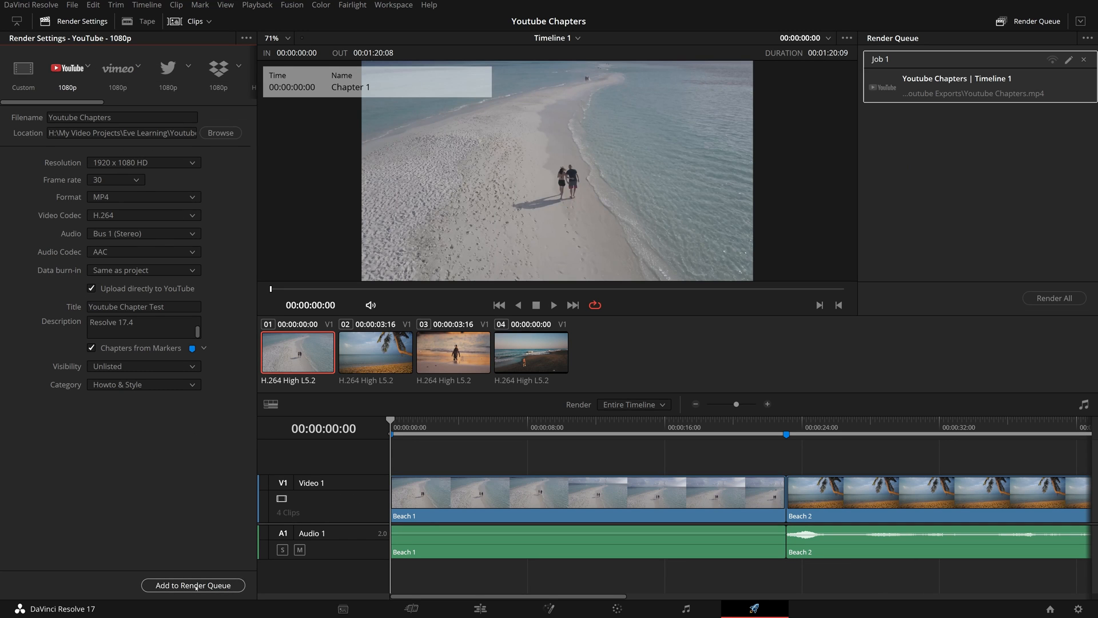
- Render and upload the queued job, then reveal the uploaded video in the browser
left_click(1053, 297)
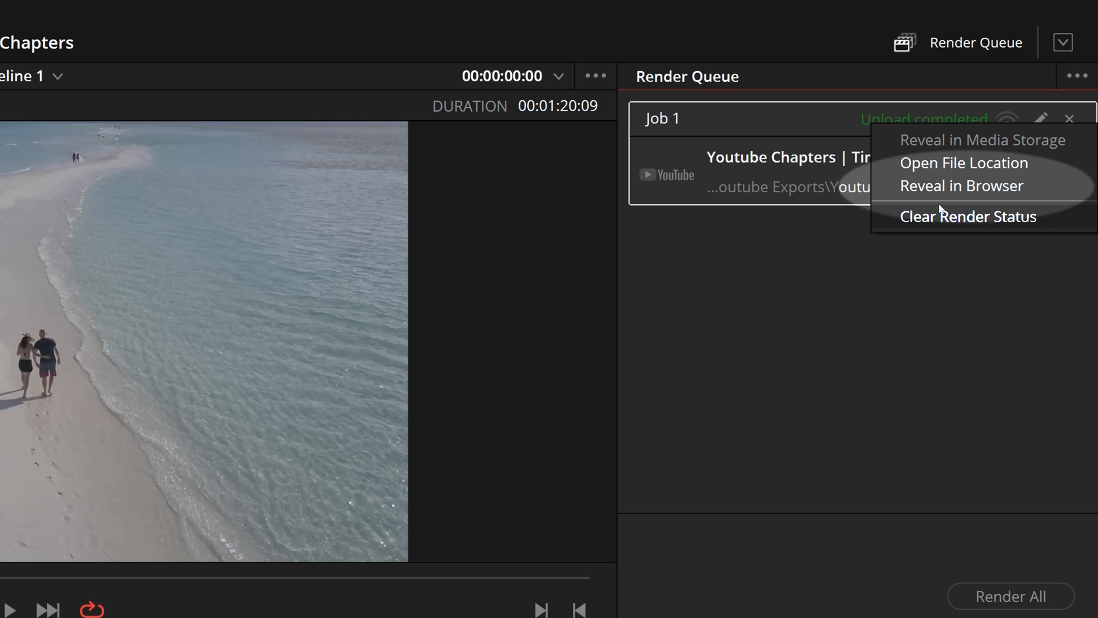
mouse_move(961, 185)
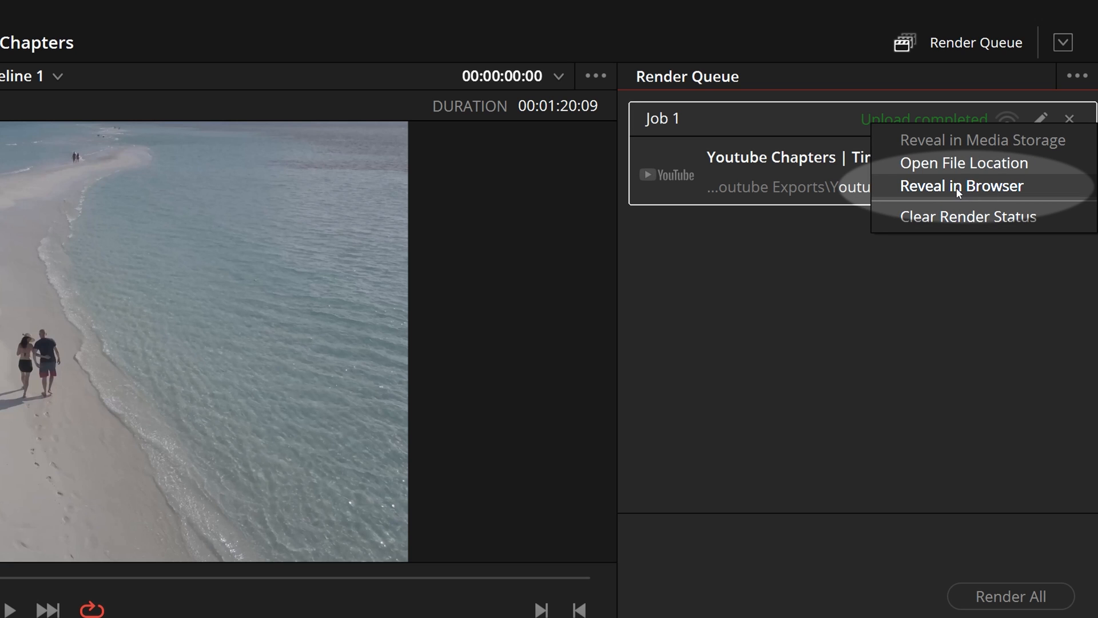
left_click(961, 185)
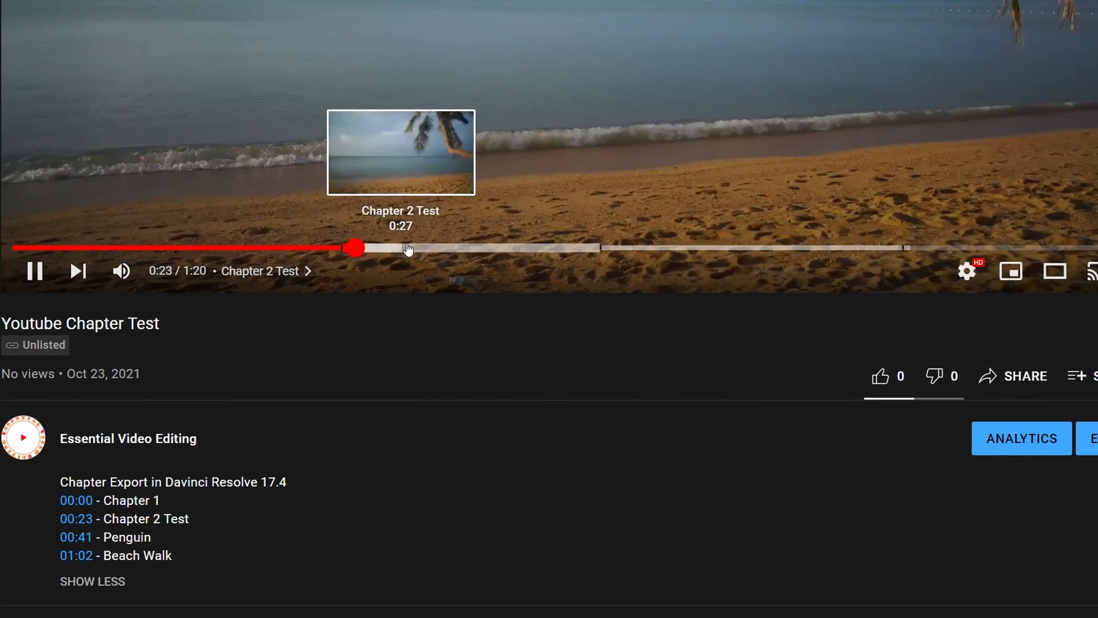
mouse_move(686, 249)
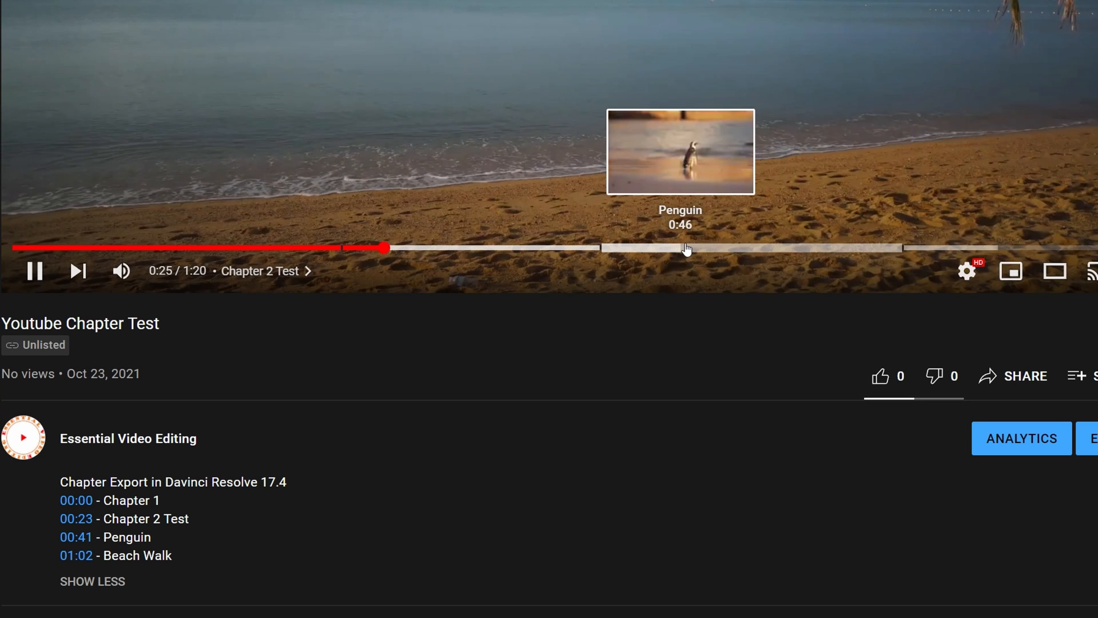